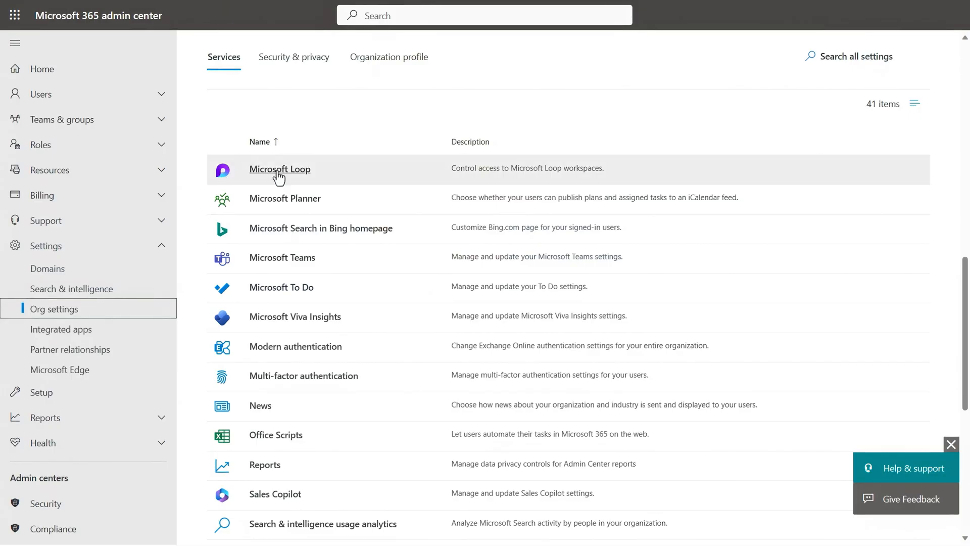
- Open the Microsoft Loop entry in Org settings Services to reach Loop workspace access
{"action": "left_click", "coordinate": [280, 170]}
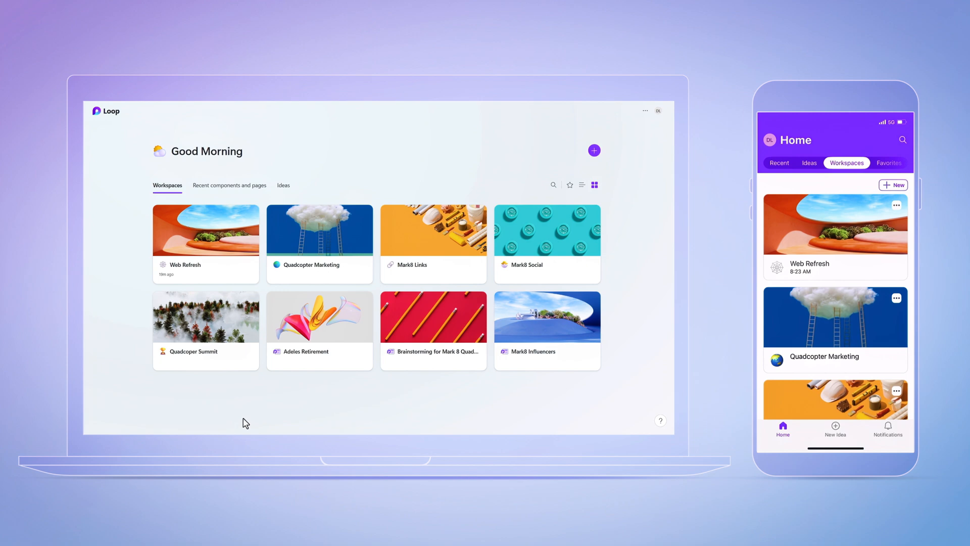
{"action": "left_click", "coordinate": [206, 244]}
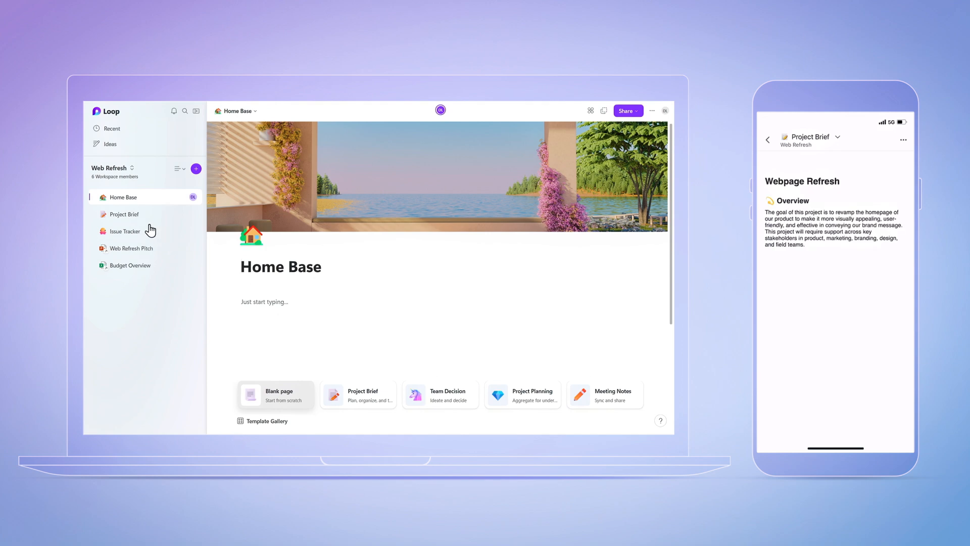
{"action": "left_click", "coordinate": [124, 213]}
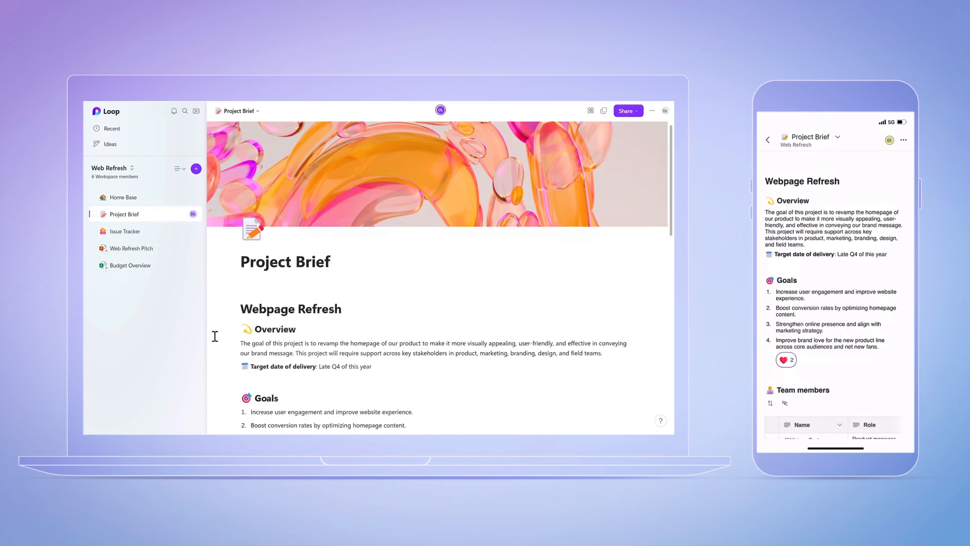
{"action": "scroll", "scroll_direction": "down", "scroll_amount": 3}
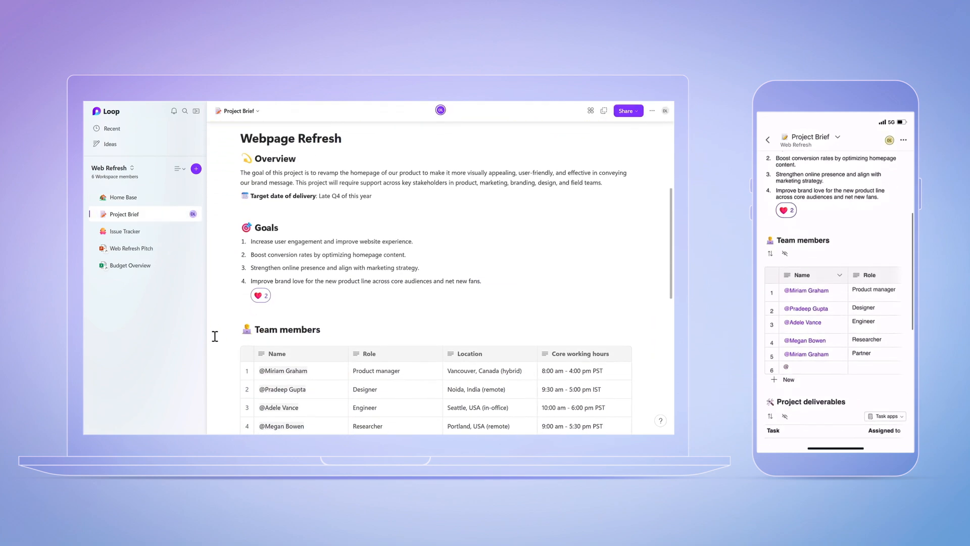
{"action": "scroll", "scroll_direction": "down", "scroll_amount": 3}
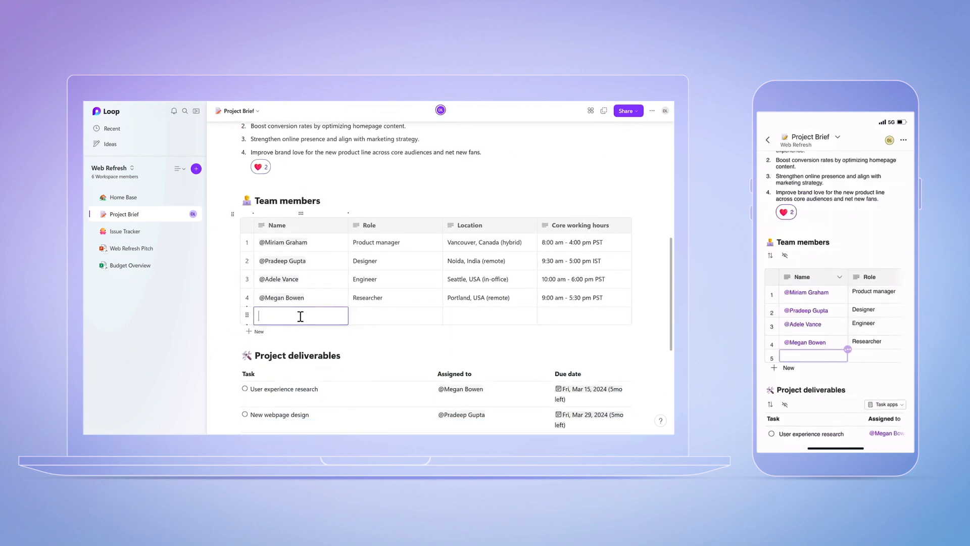
{"action": "type", "text": "@M"}
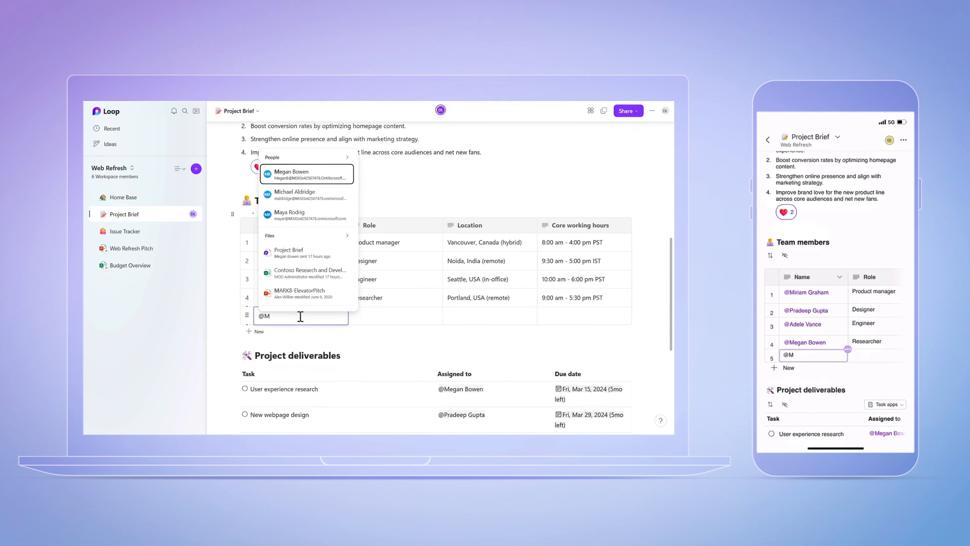
{"action": "right_click", "coordinate": [318, 182]}
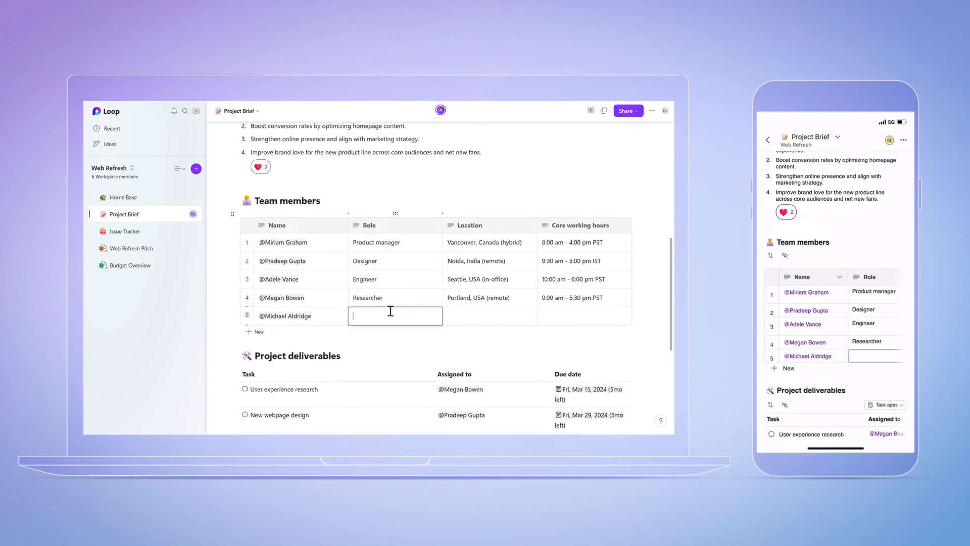
{"action": "type", "text": "Leader"}
{"action": "type", "text": "Item"}
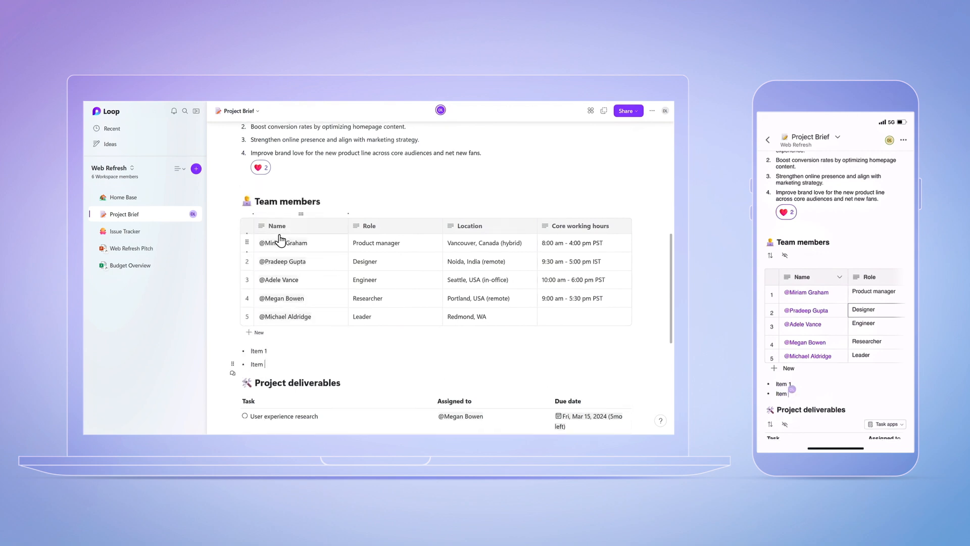
- Insert a Tasks list with the task 'Finish Presentation'
{"action": "type", "text": "/"}
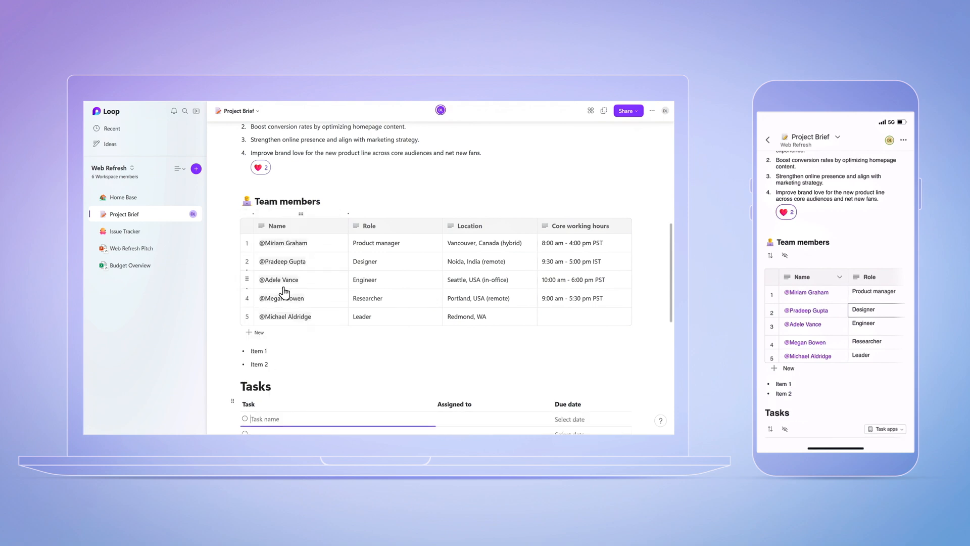
{"action": "type", "text": "Finish Presentation"}
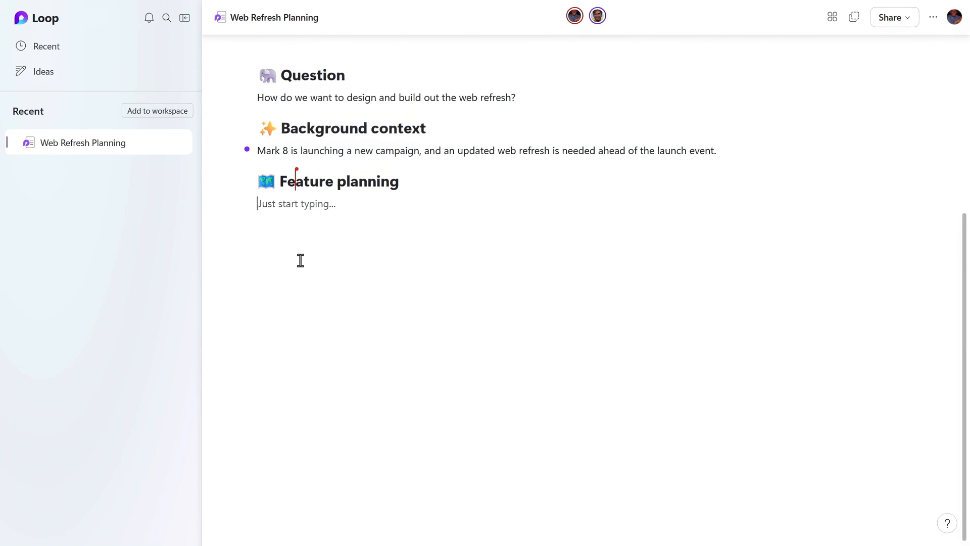
- Have Copilot create page content for a JavaScript image carousel under Feature planning
{"action": "type", "text": "/"}
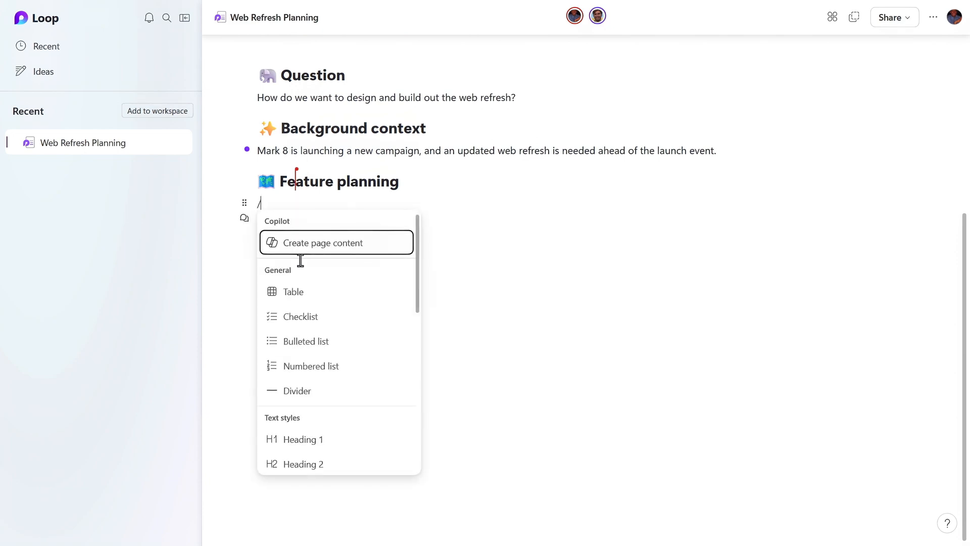
{"action": "left_click", "coordinate": [322, 242]}
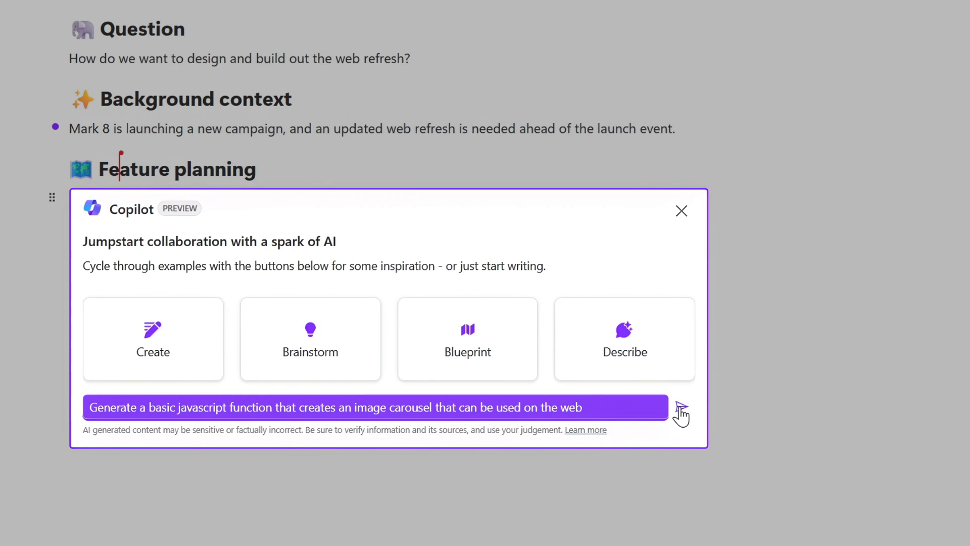
{"action": "left_click", "coordinate": [683, 415]}
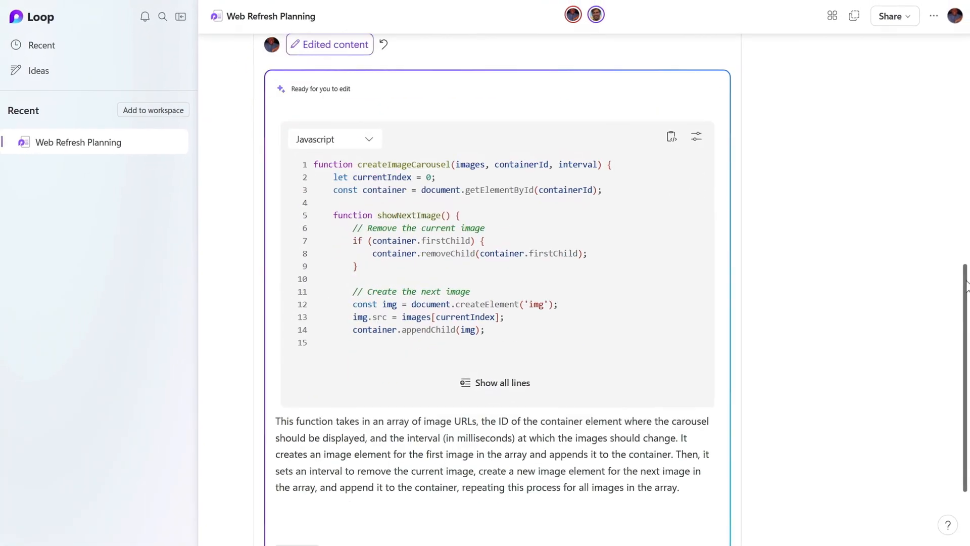
{"action": "scroll", "scroll_direction": "down", "scroll_amount": 3}
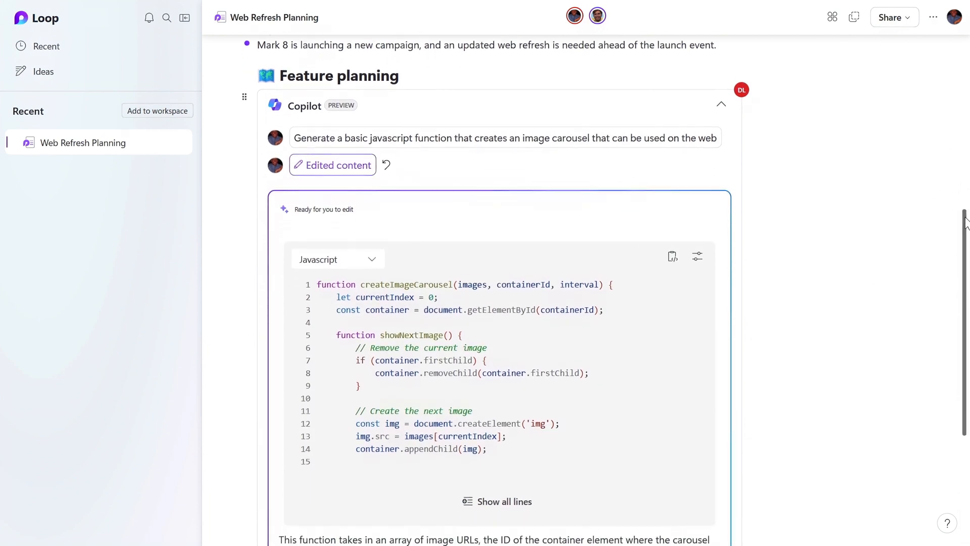
{"action": "scroll", "scroll_direction": "down", "scroll_amount": 3}
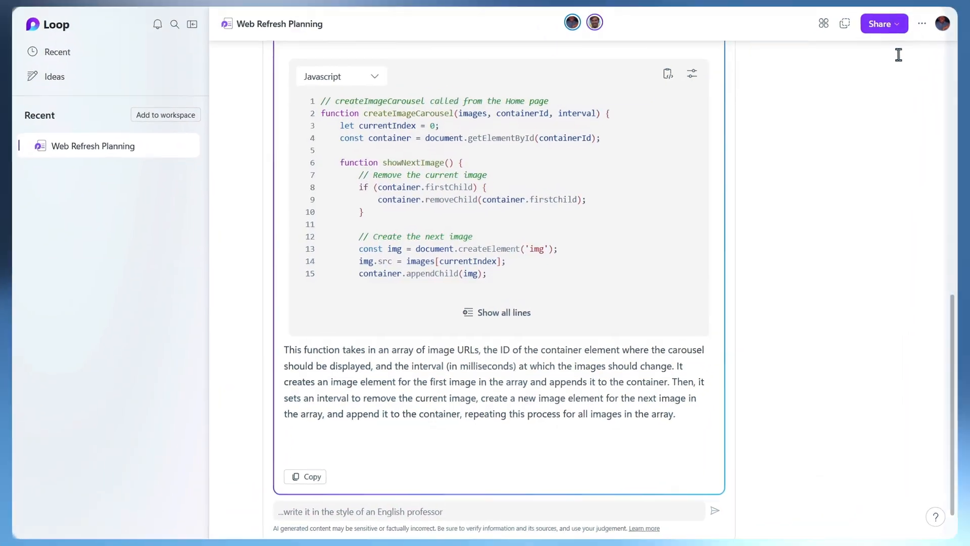
- Bring up the Outlook email draft containing the Project Brief beside the Loop page
{"action": "left_click", "coordinate": [899, 24]}
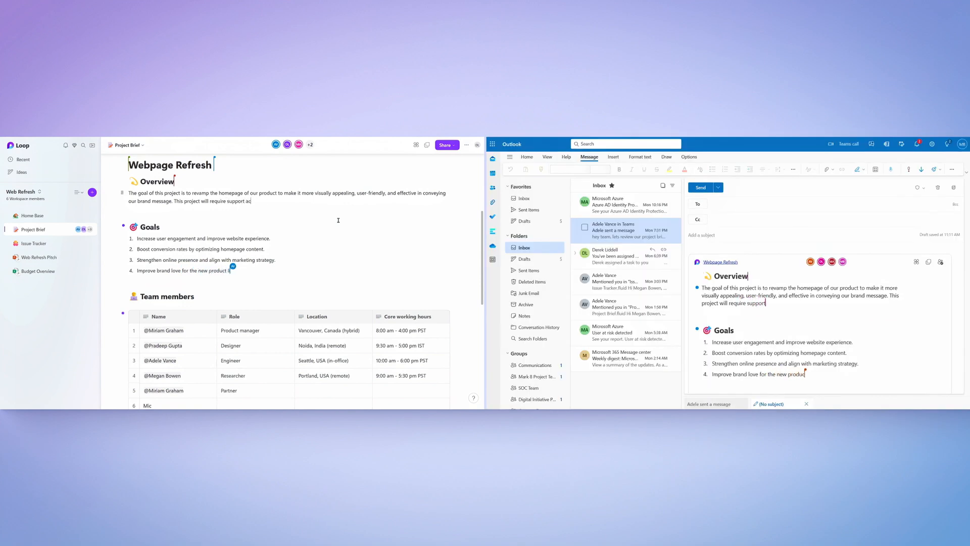
- Append 'across key stakeholders in product, marketing, branding, design' to the Overview paragraph
{"action": "type", "text": "across key stakeholders in product, marketing,"}
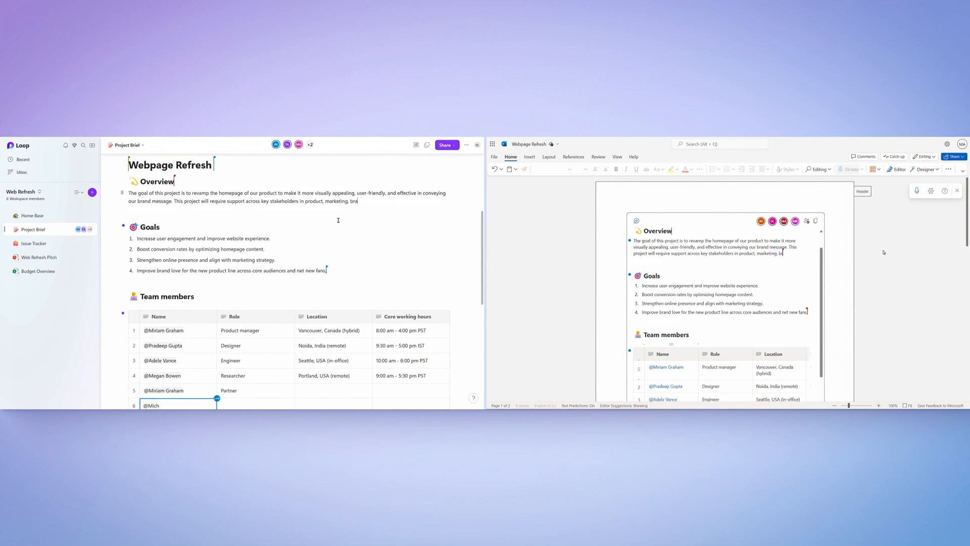
{"action": "type", "text": "branding, design, and field teams."}
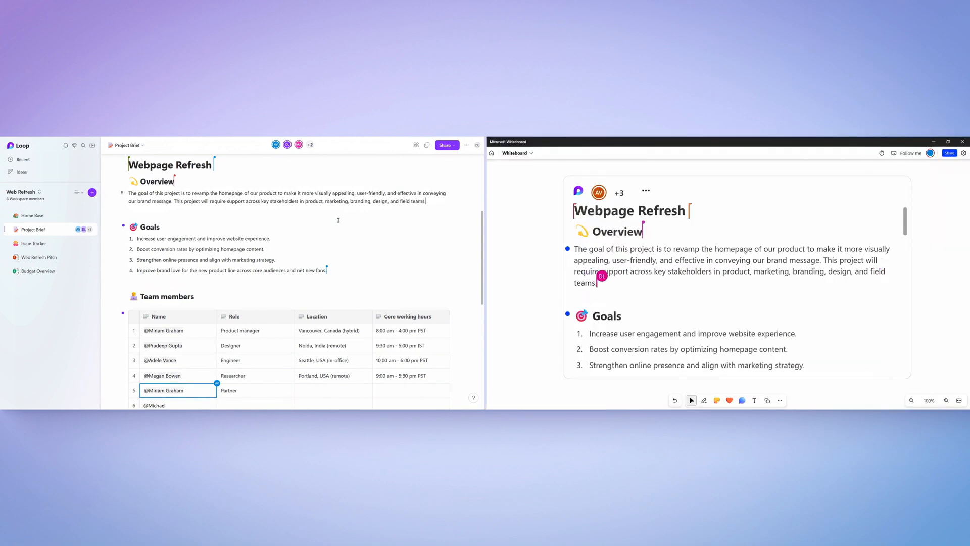
- Begin the 'Target delivery' line below the Overview paragraph
{"action": "type", "text": "Target date of d"}
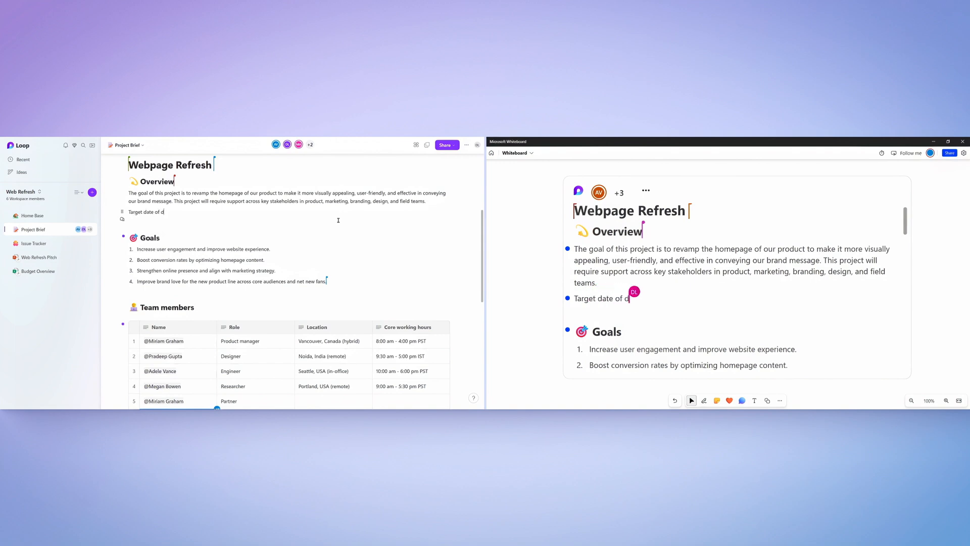
{"action": "type", "text": "elivery: L"}
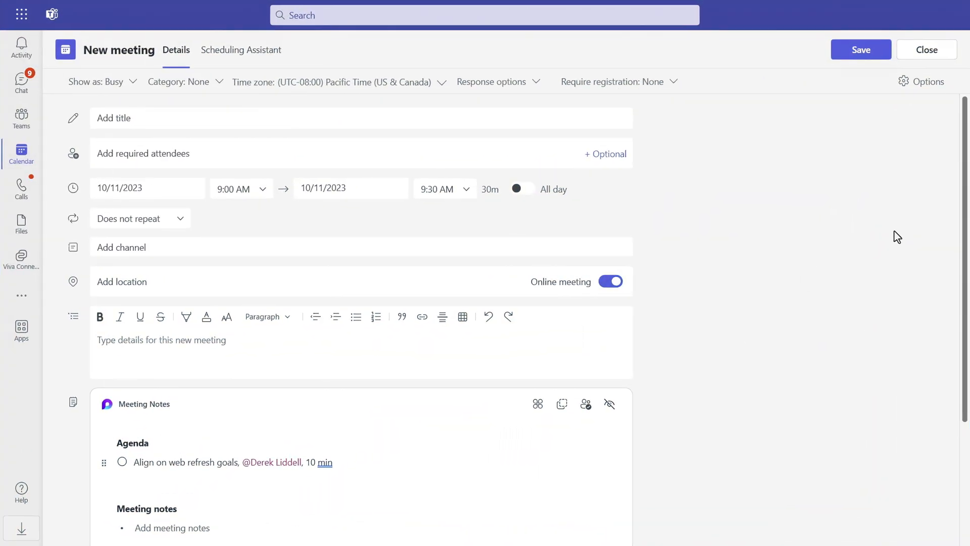
- Add a second agenda item beginning 'Identify' below the web refresh goals item
{"action": "scroll", "scroll_direction": "down", "scroll_amount": 3}
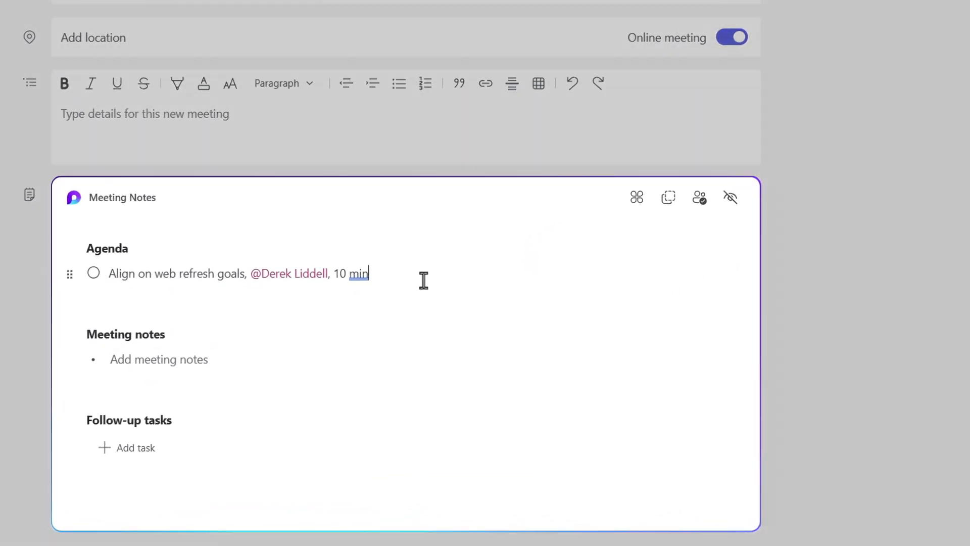
{"action": "key", "text": "Enter"}
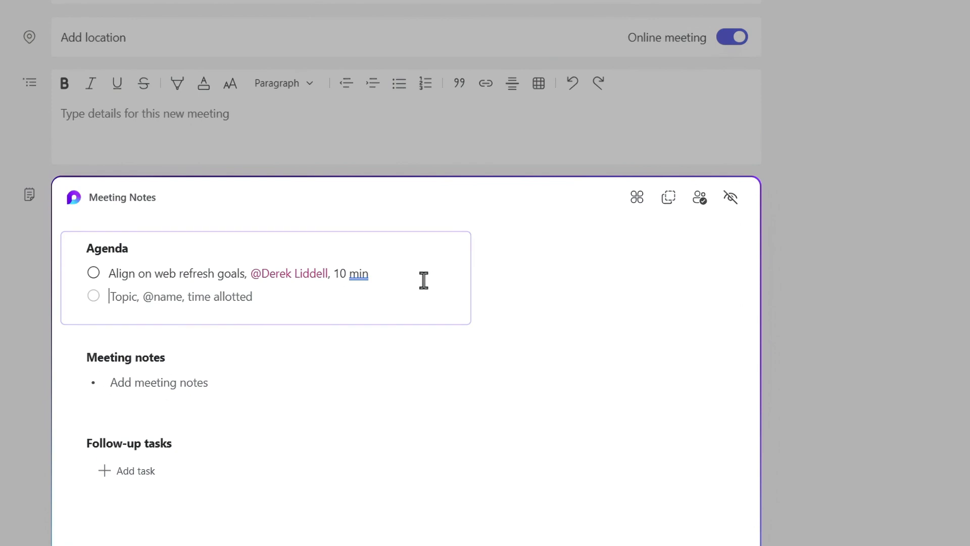
{"action": "type", "text": "Identify"}
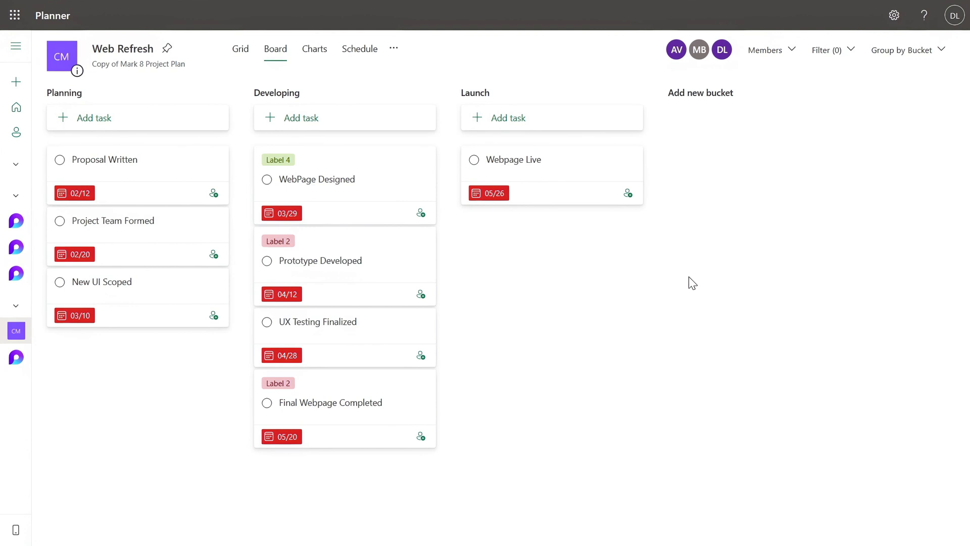
{"action": "mouse_move", "coordinate": [552, 238]}
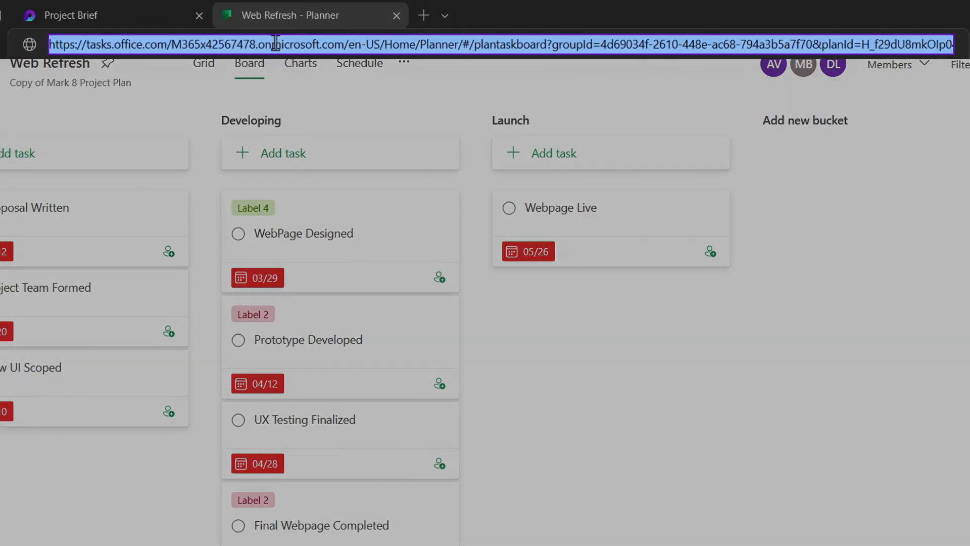
- Select the Web Refresh Planner board's URL in the browser address bar
{"action": "left_click", "coordinate": [68, 15]}
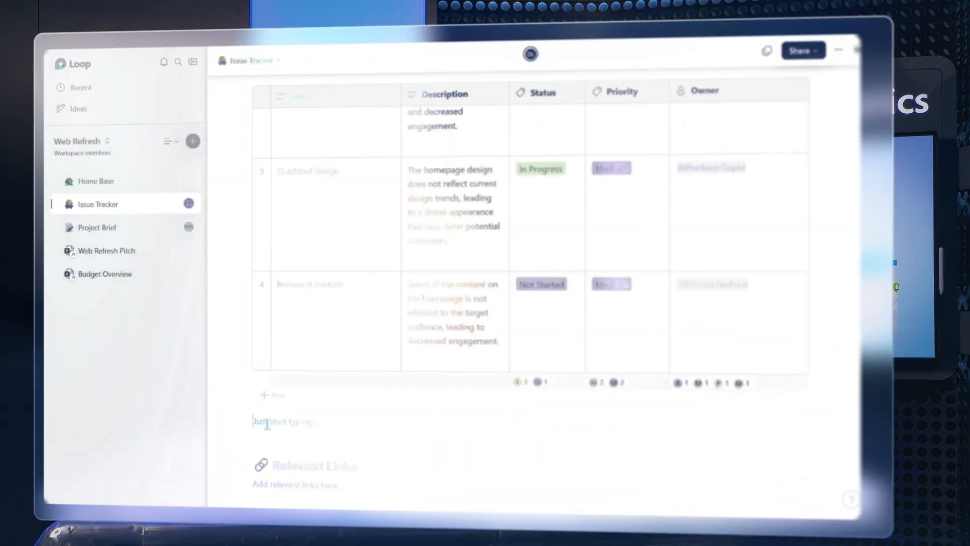
- Below the issue table, insert a Jira item from the slash menu's Other apps
{"action": "type", "text": "/"}
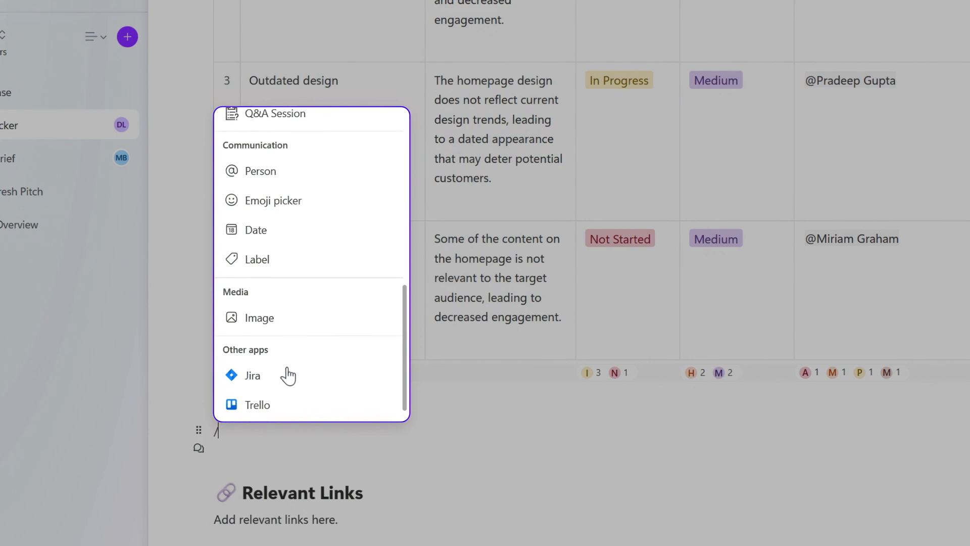
{"action": "mouse_move", "coordinate": [261, 381]}
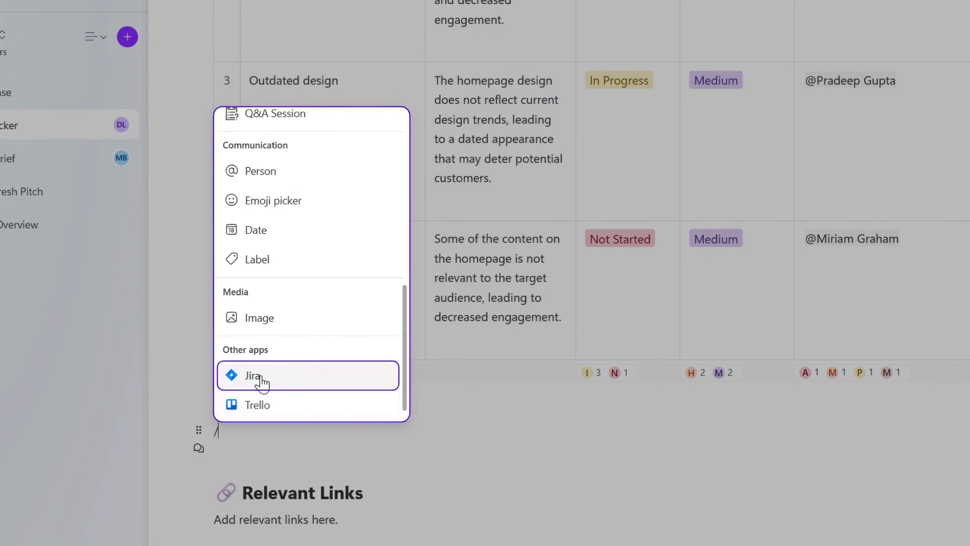
{"action": "left_click", "coordinate": [253, 376]}
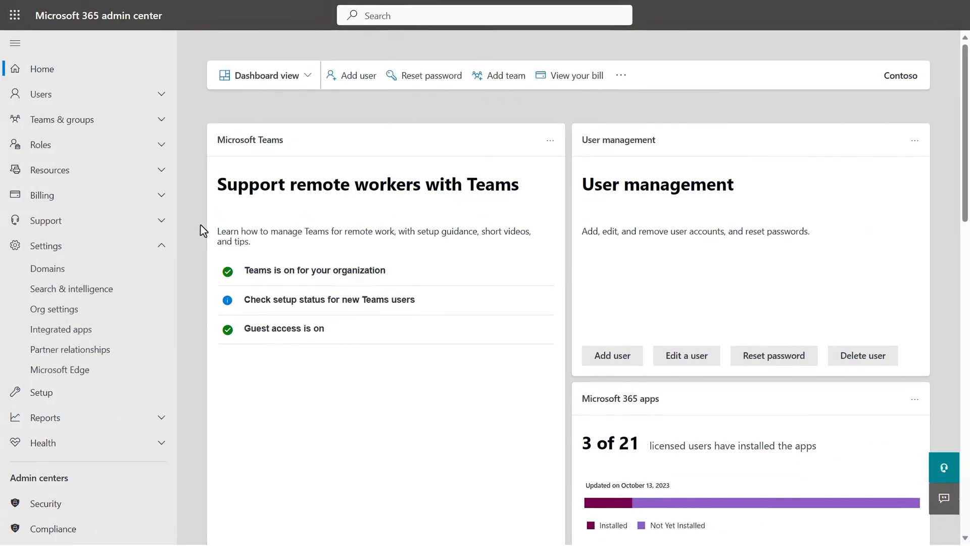
- Go to Org settings and select Microsoft Loop from the Services list
{"action": "left_click", "coordinate": [54, 308]}
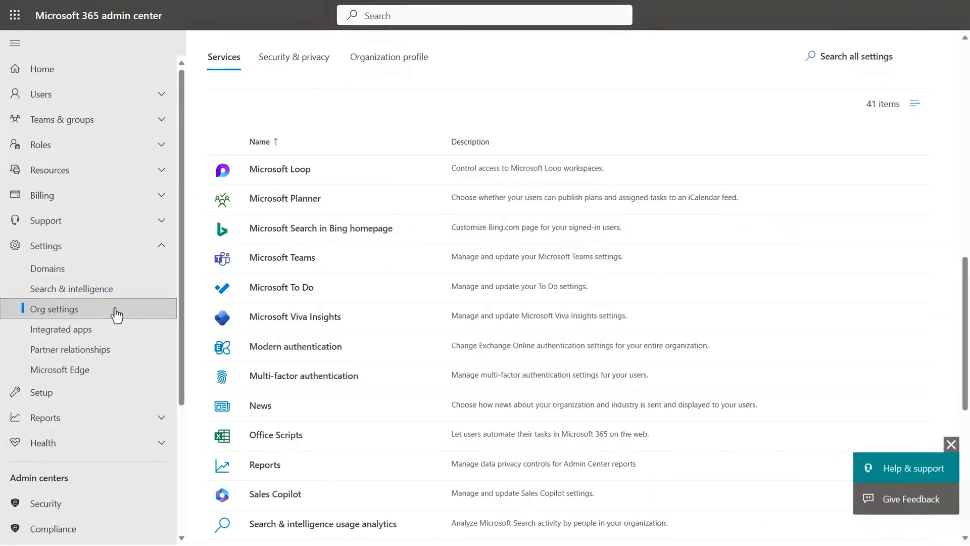
{"action": "left_click", "coordinate": [280, 169]}
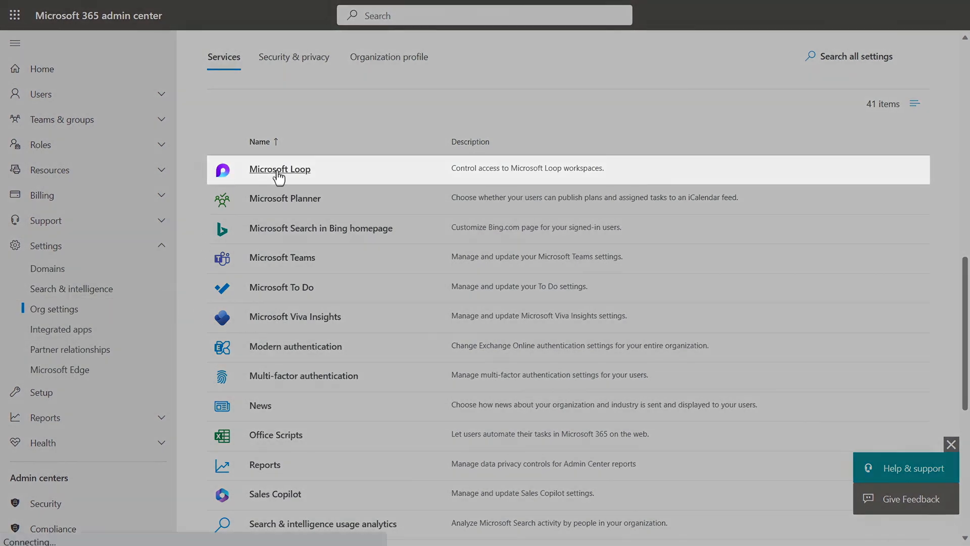
{"action": "left_click", "coordinate": [279, 169]}
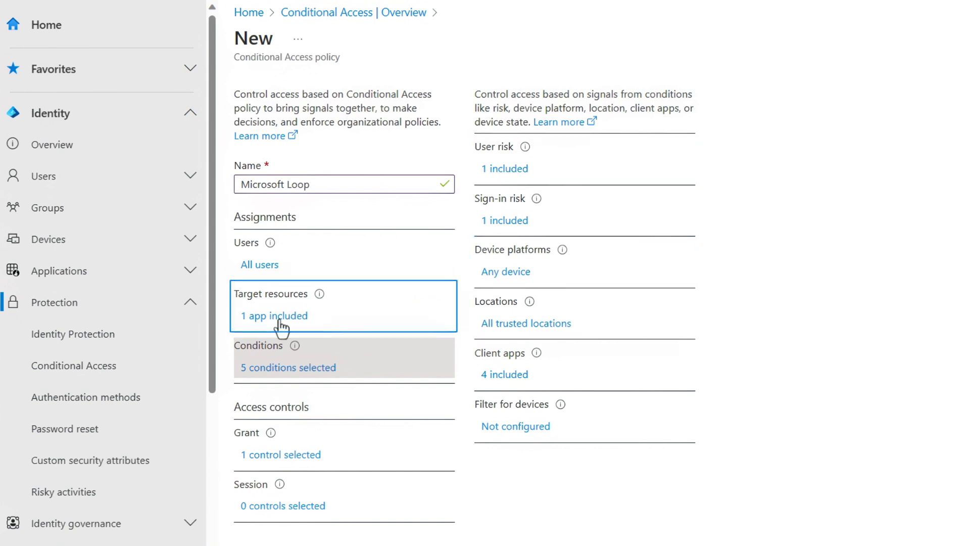
- Review the Loop policy's target resources and its Passwordless MFA authentication strength grant
{"action": "left_click", "coordinate": [274, 315]}
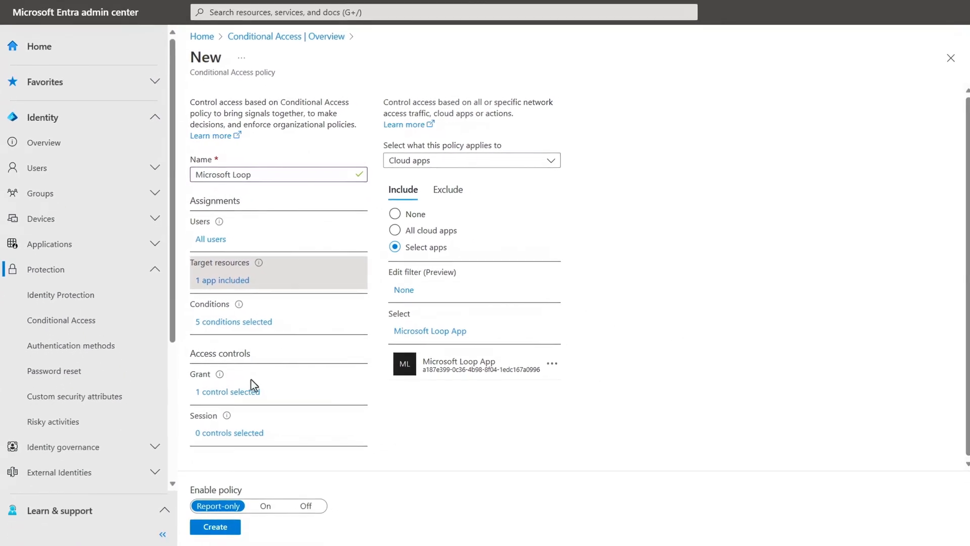
{"action": "left_click", "coordinate": [226, 391]}
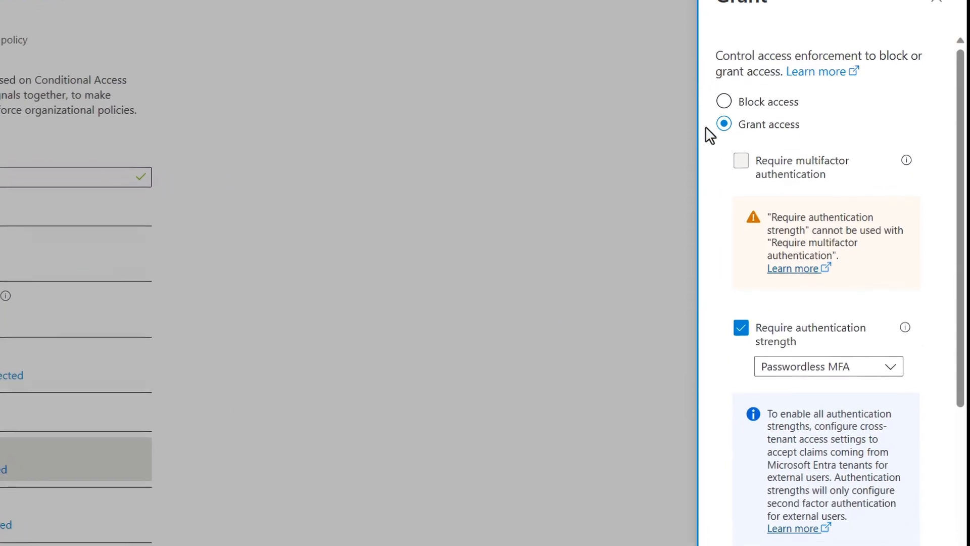
{"action": "scroll", "scroll_direction": "down", "scroll_amount": 3}
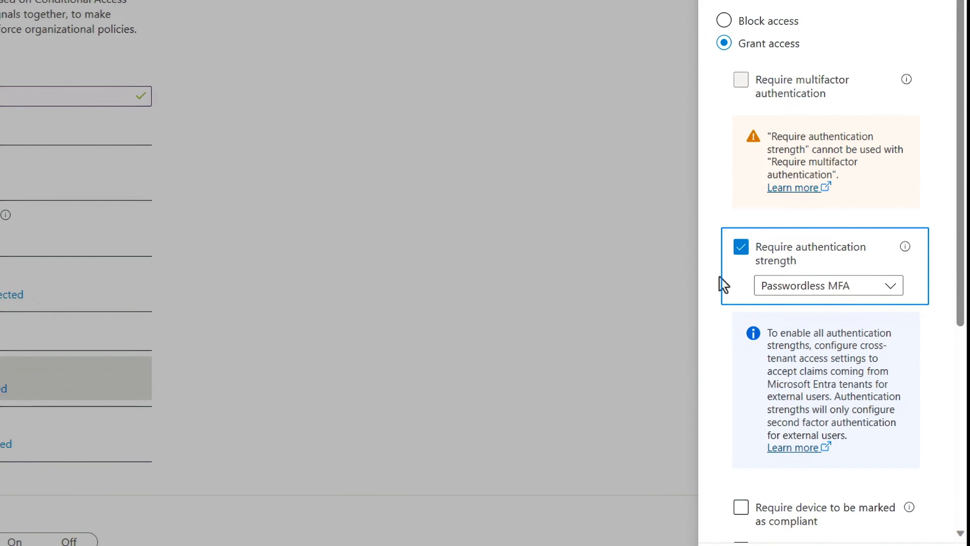